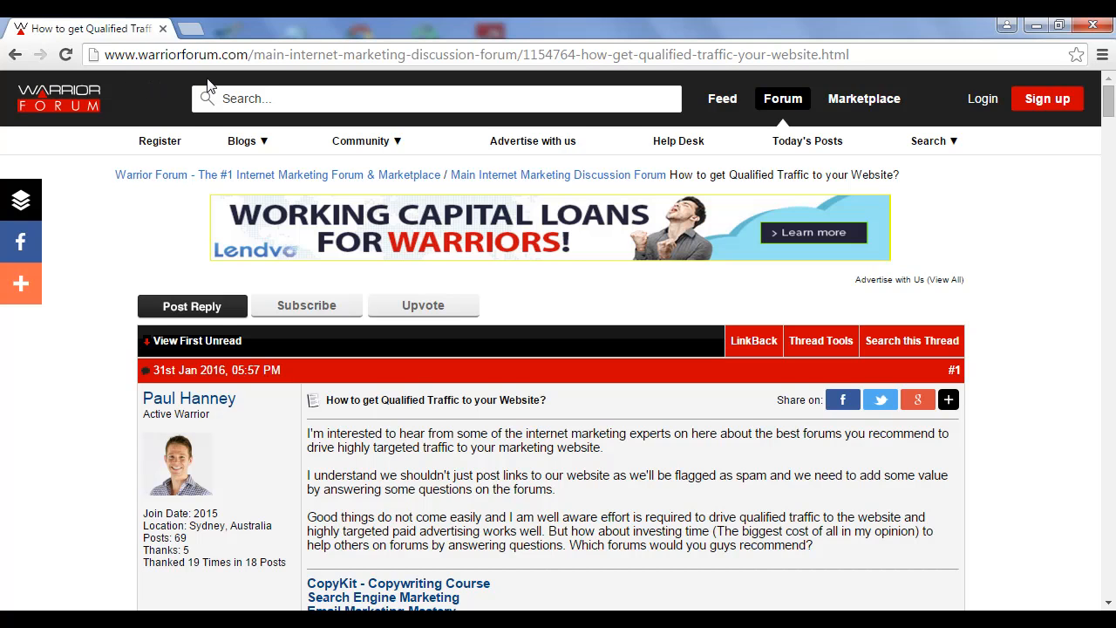
{"action": "mouse_move", "coordinate": [1001, 268]}
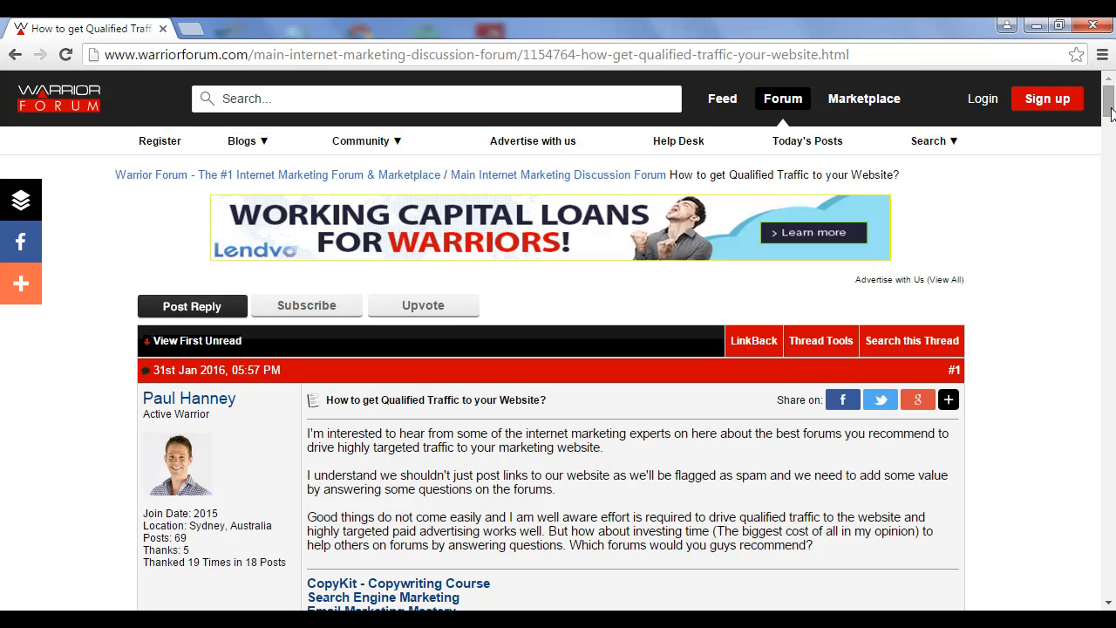
Scroll through the thread's replies and signature links down to FreedomBlogger's post #14 on forum traffic.
{"action": "scroll", "scroll_direction": "down", "scroll_amount": 3}
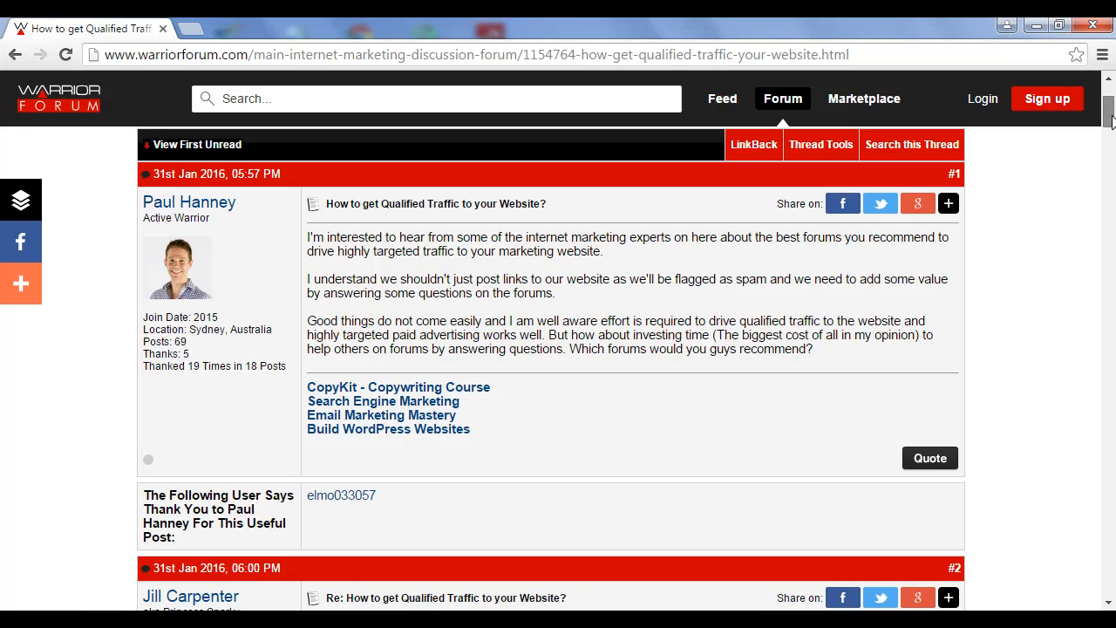
{"action": "scroll", "scroll_direction": "down", "scroll_amount": 3}
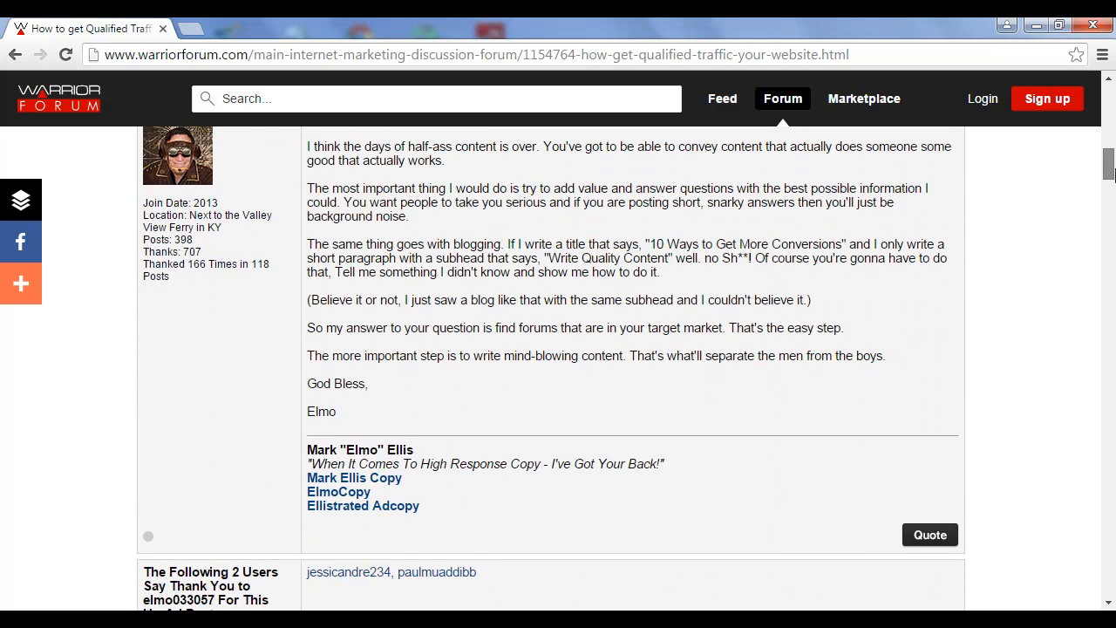
{"action": "scroll", "scroll_direction": "down", "scroll_amount": 3}
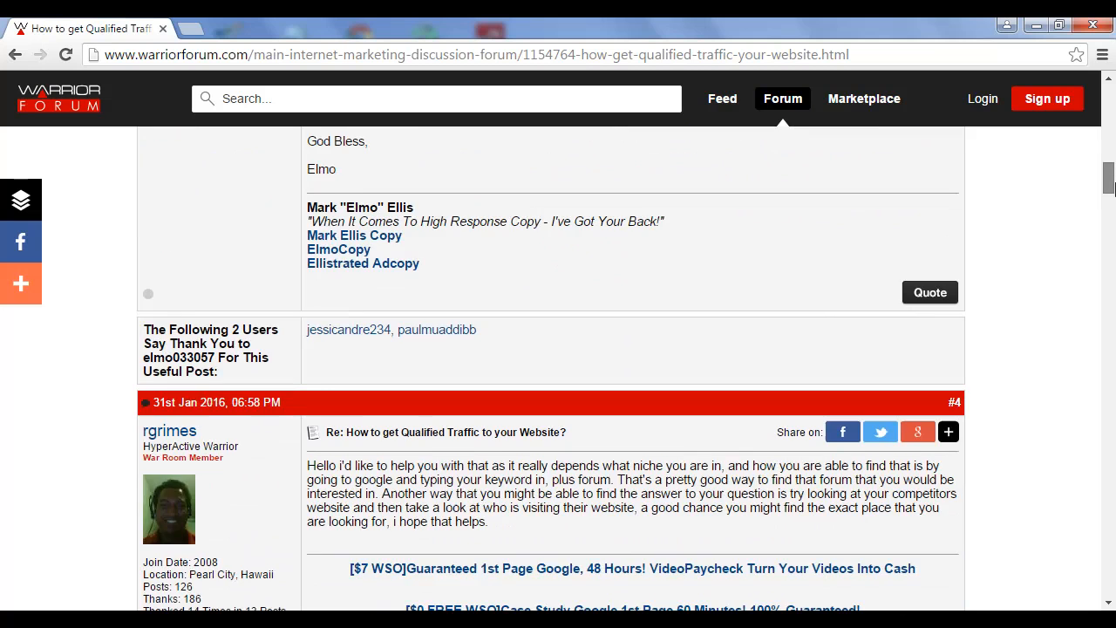
{"action": "scroll", "scroll_direction": "down", "scroll_amount": 3}
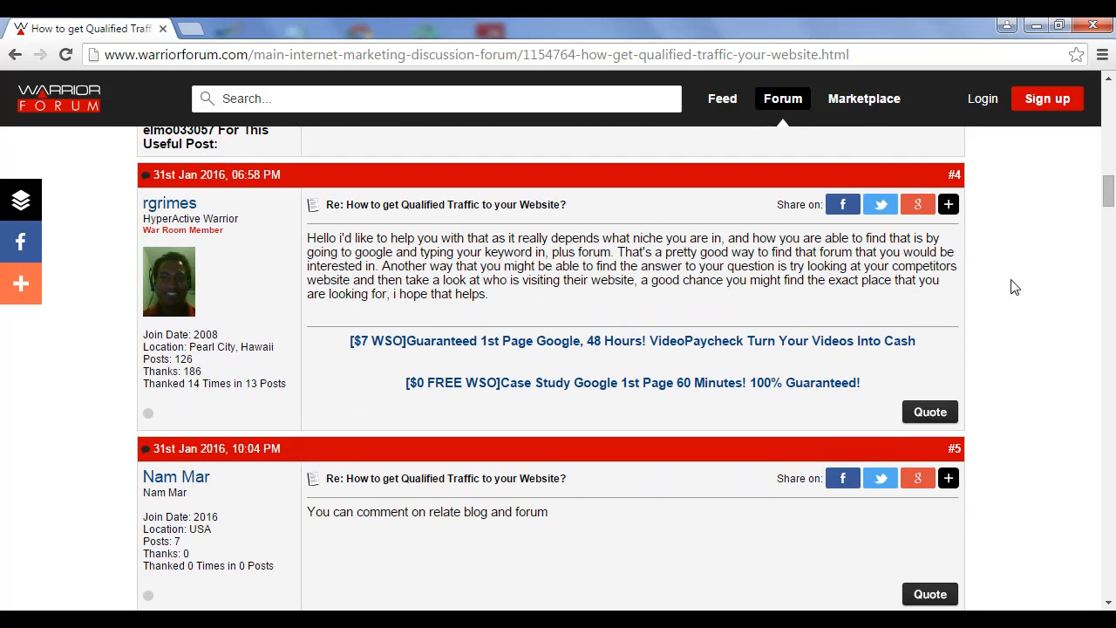
{"action": "mouse_move", "coordinate": [907, 381]}
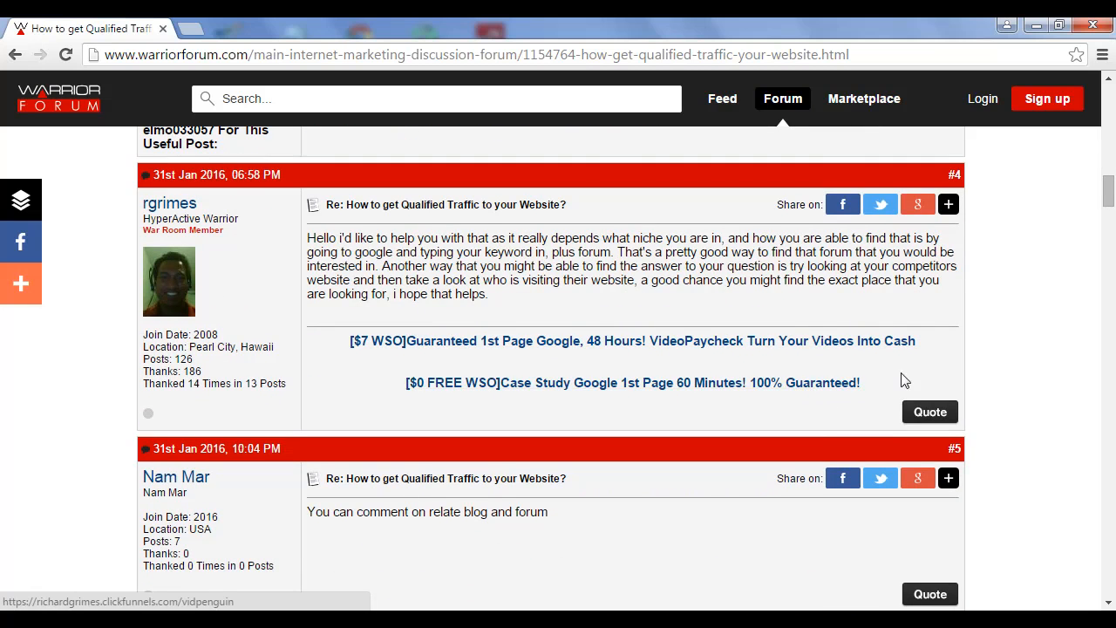
{"action": "scroll", "scroll_direction": "down", "scroll_amount": 3}
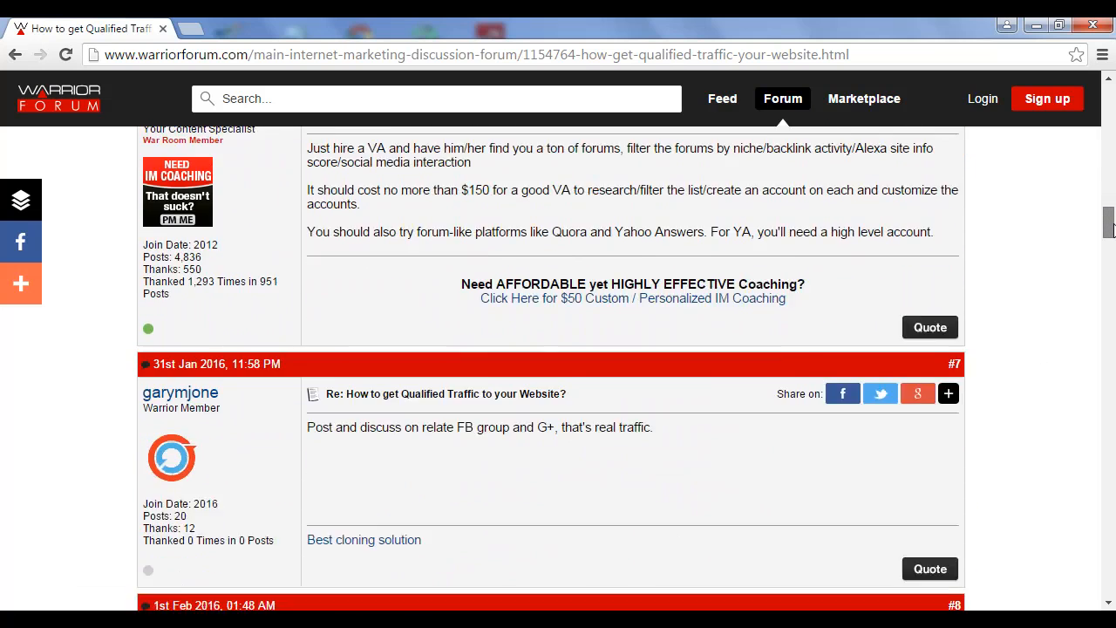
{"action": "scroll", "scroll_direction": "down", "scroll_amount": 3}
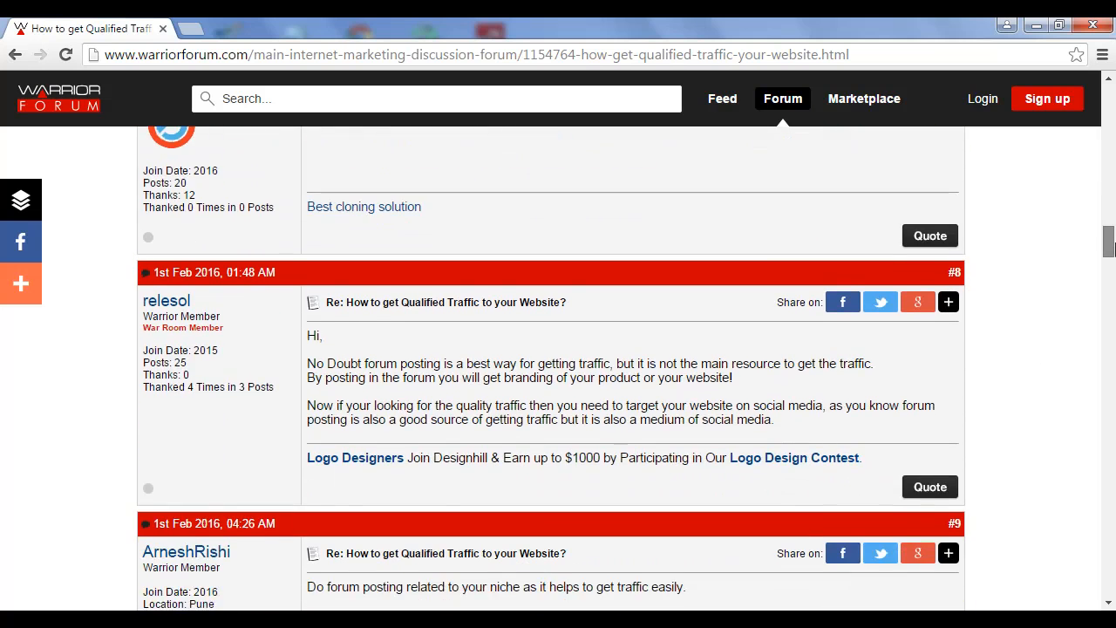
{"action": "scroll", "scroll_direction": "down", "scroll_amount": 3}
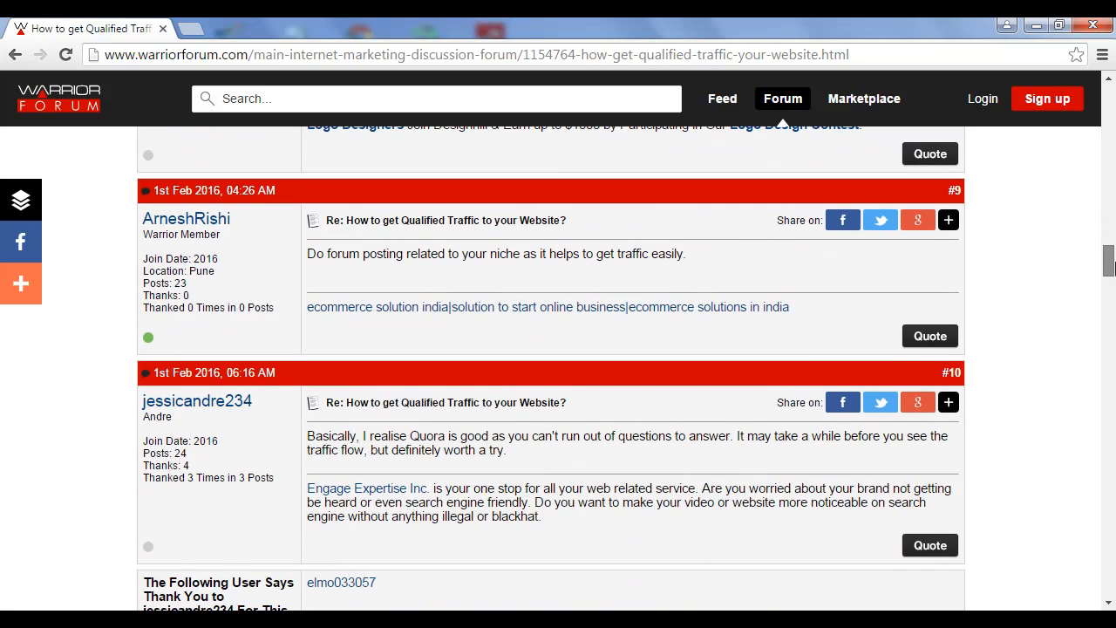
{"action": "scroll", "scroll_direction": "down", "scroll_amount": 3}
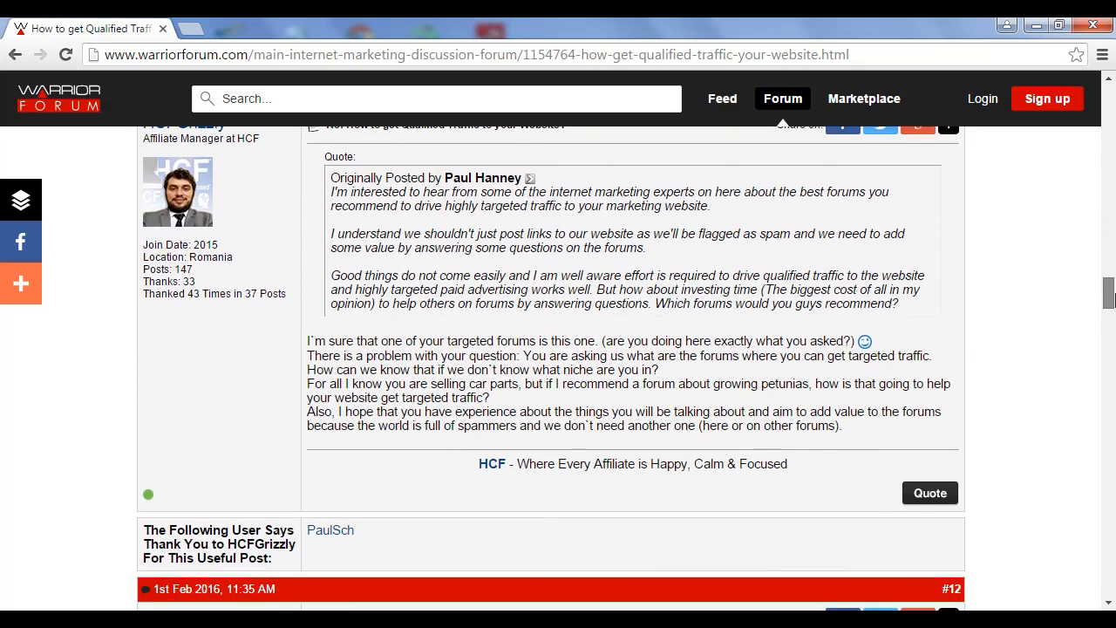
{"action": "scroll", "scroll_direction": "down", "scroll_amount": 3}
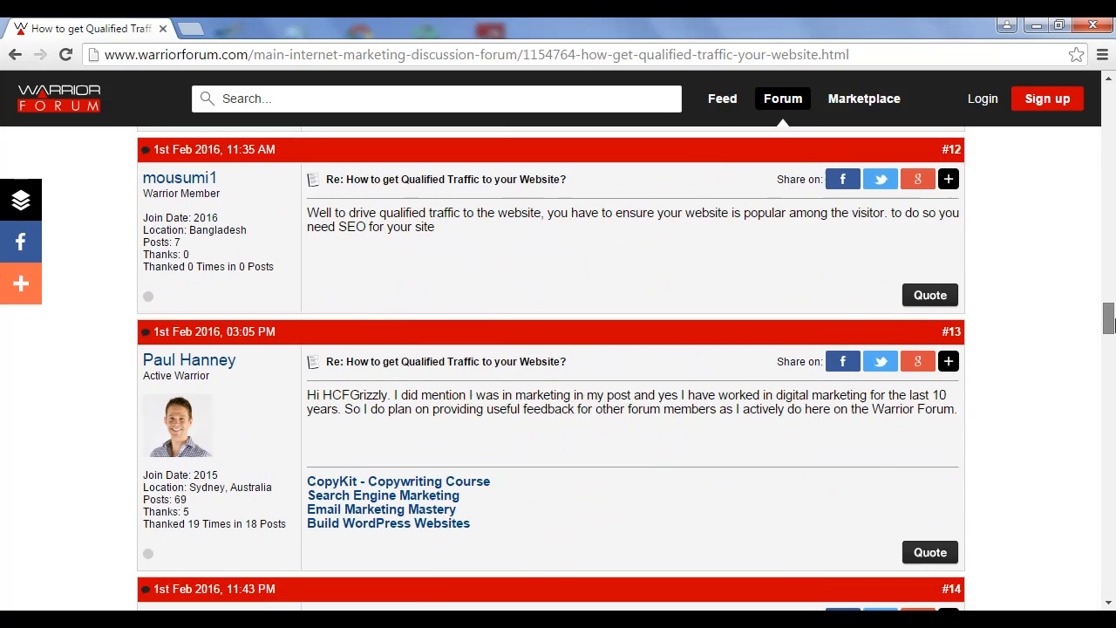
{"action": "scroll", "scroll_direction": "down", "scroll_amount": 3}
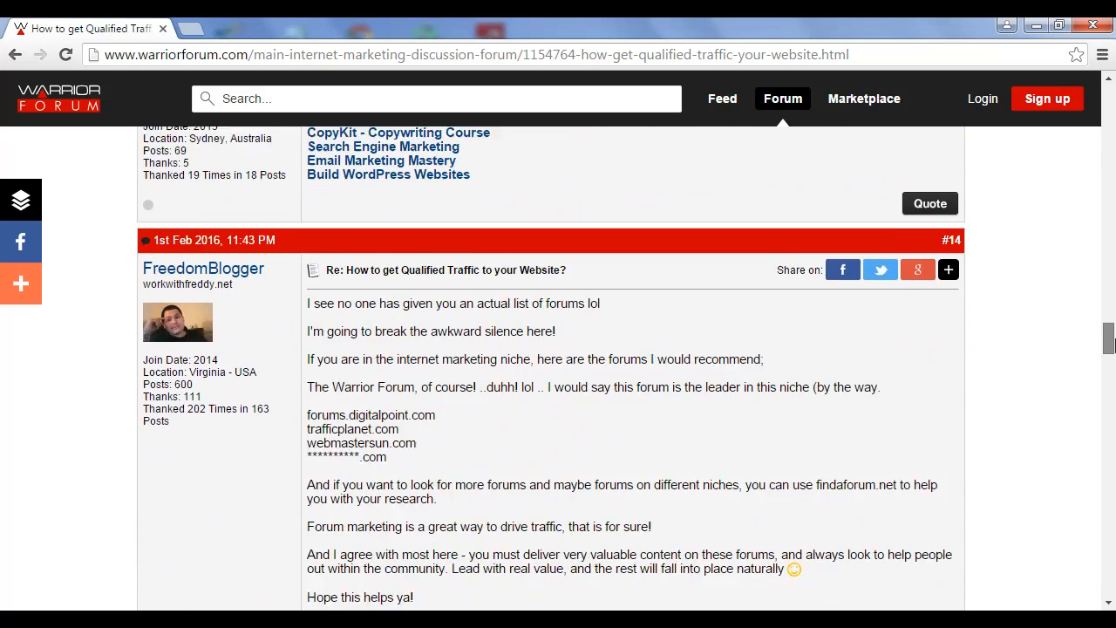
{"action": "scroll", "scroll_direction": "down", "scroll_amount": 3}
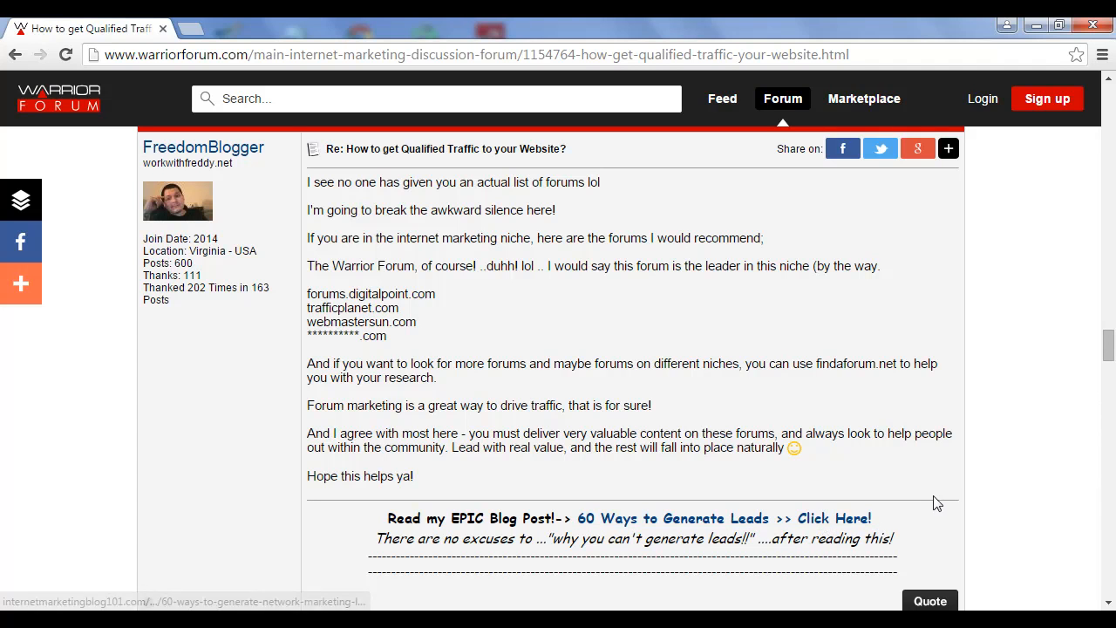
{"action": "mouse_move", "coordinate": [792, 383]}
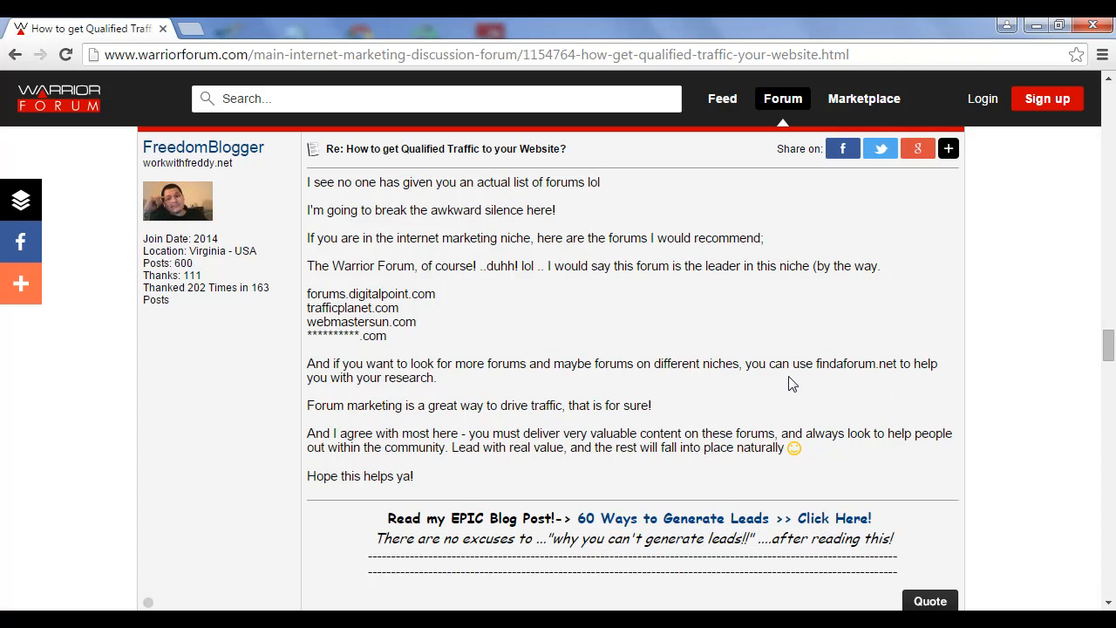
{"action": "mouse_move", "coordinate": [207, 183]}
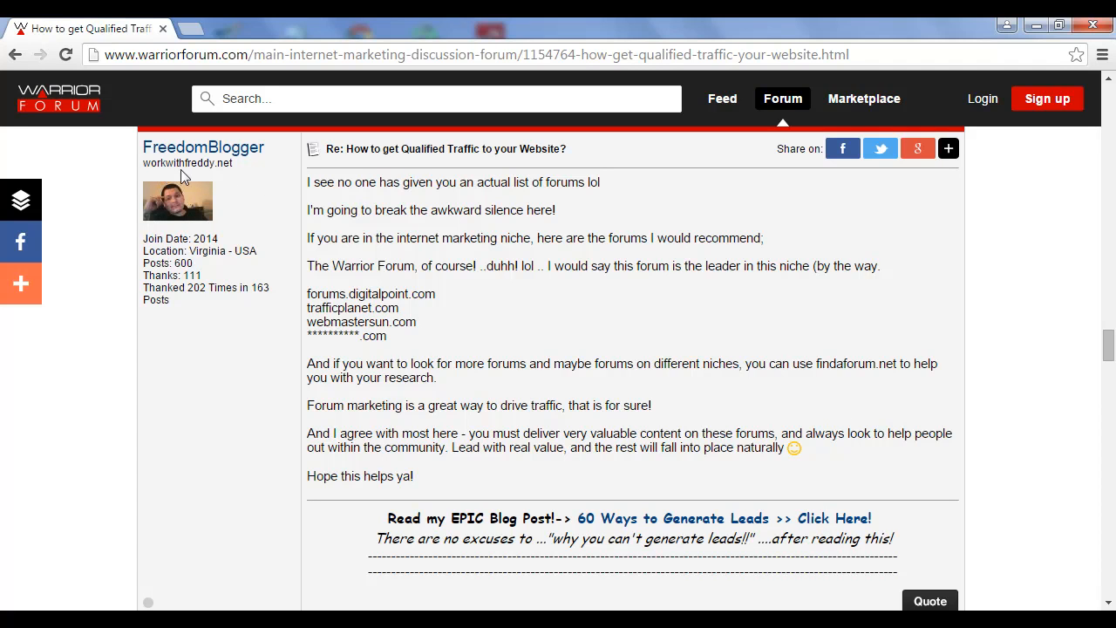
{"action": "mouse_move", "coordinate": [141, 176]}
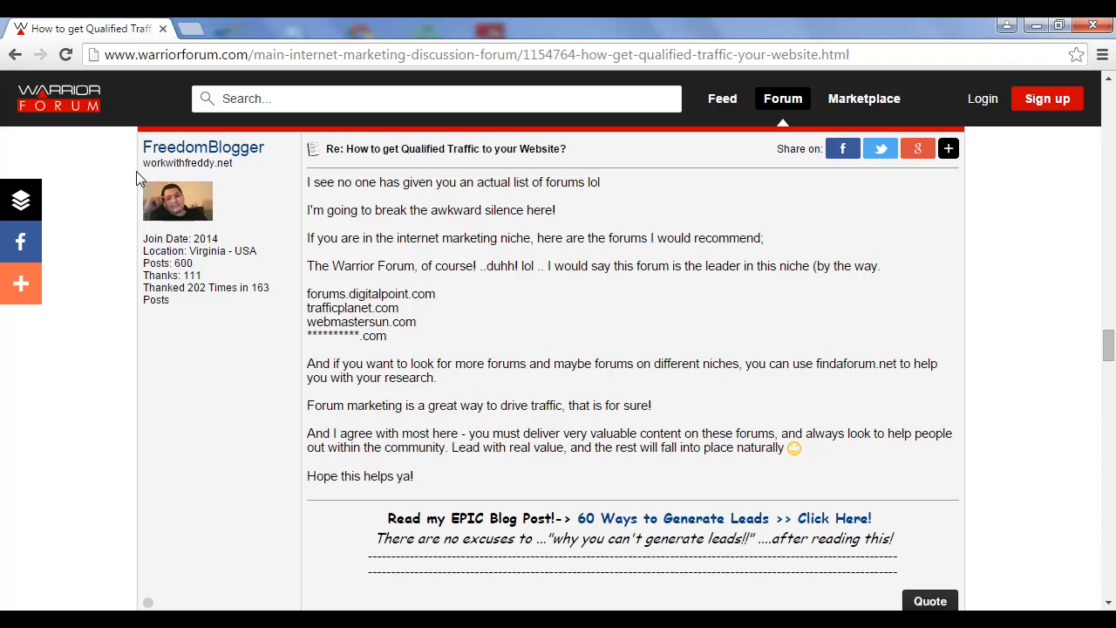
{"action": "mouse_move", "coordinate": [216, 178]}
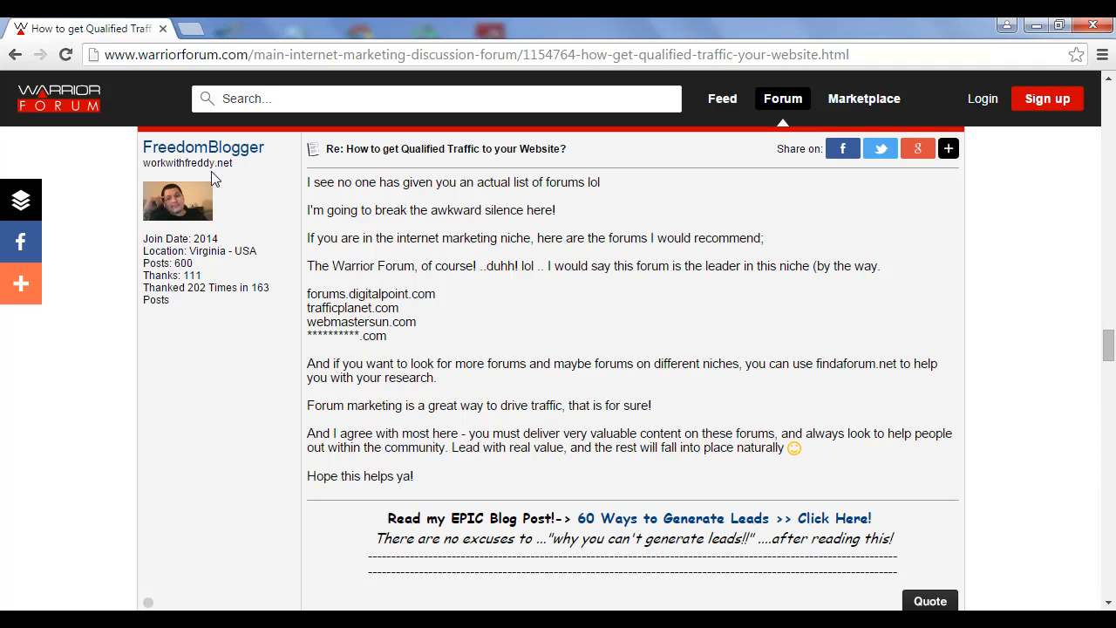
{"action": "mouse_move", "coordinate": [234, 184]}
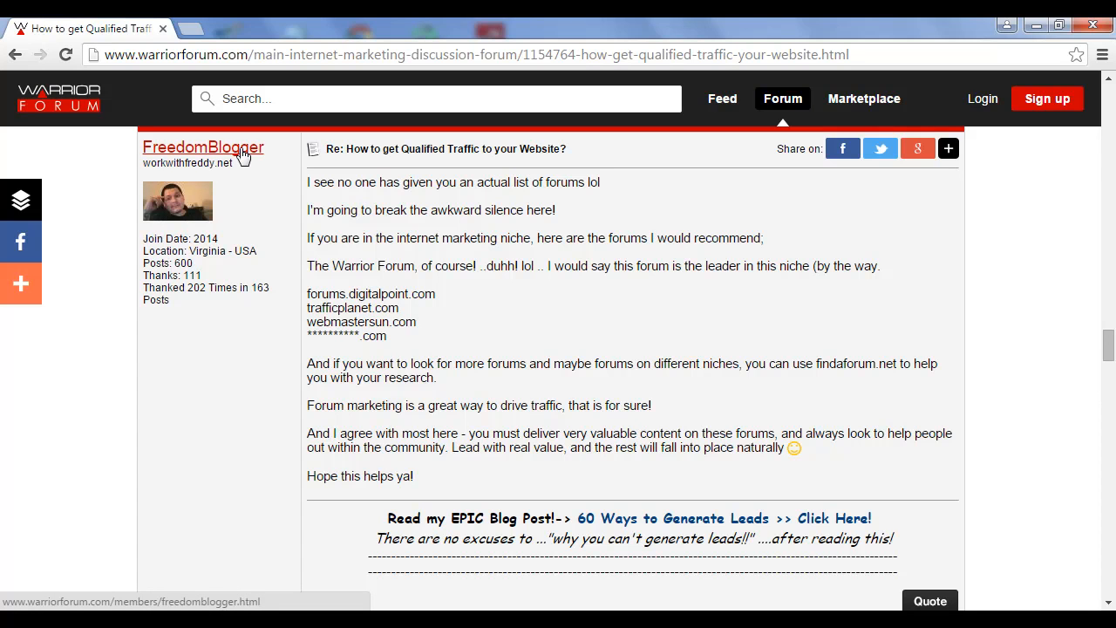
Open FreedomBlogger's profile Contact Info tab showing home page internetmarketingblog101.com.
{"action": "left_click", "coordinate": [202, 146]}
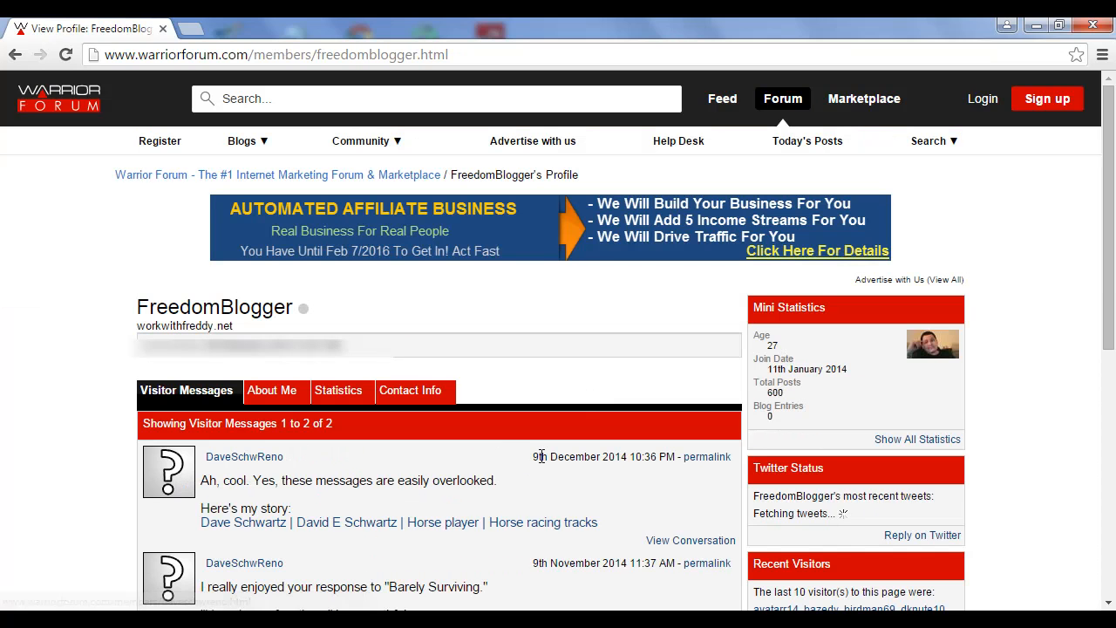
{"action": "mouse_move", "coordinate": [410, 389]}
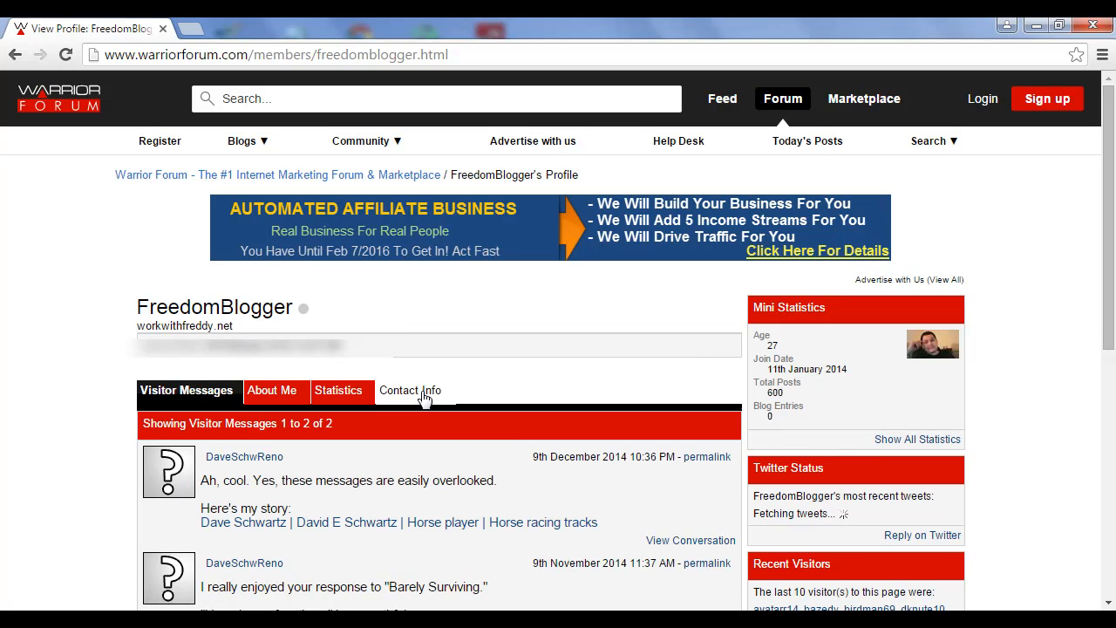
{"action": "left_click", "coordinate": [409, 389]}
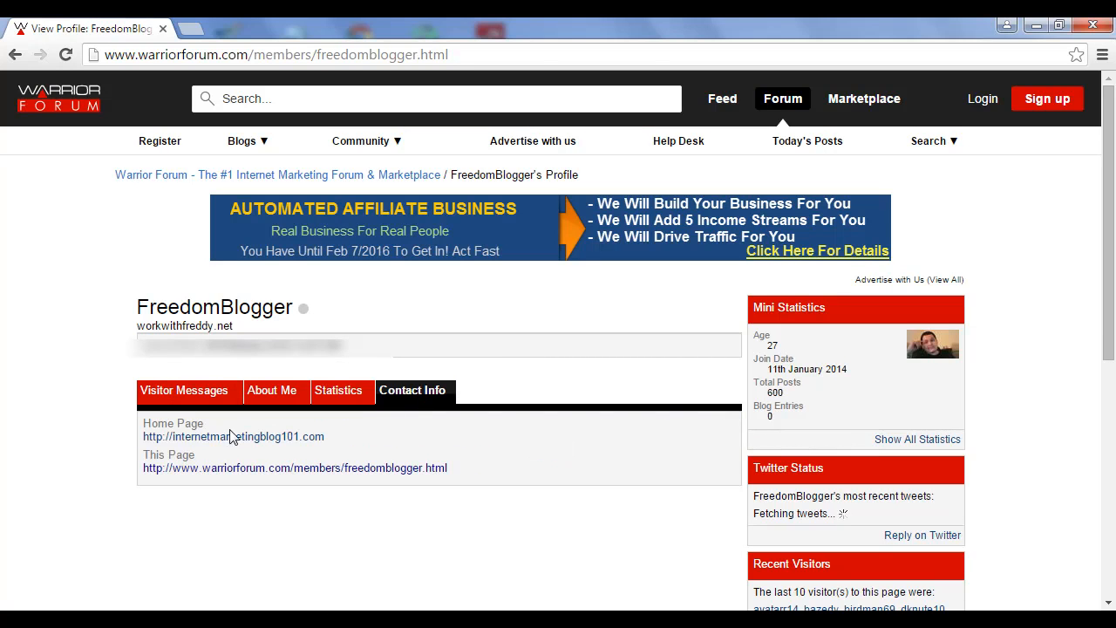
{"action": "mouse_move", "coordinate": [234, 436]}
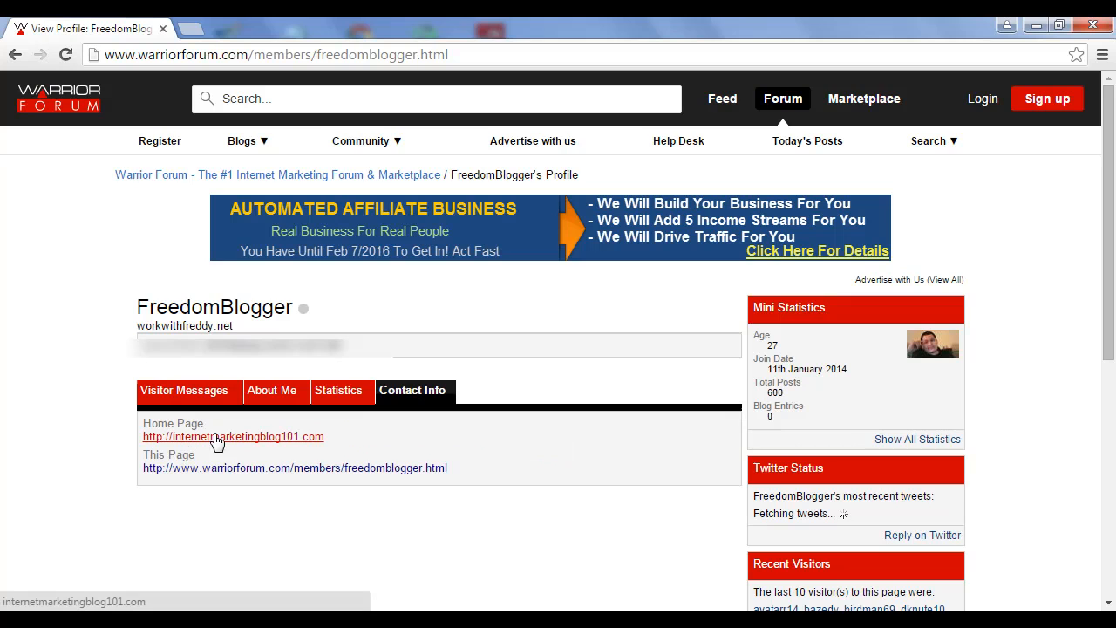